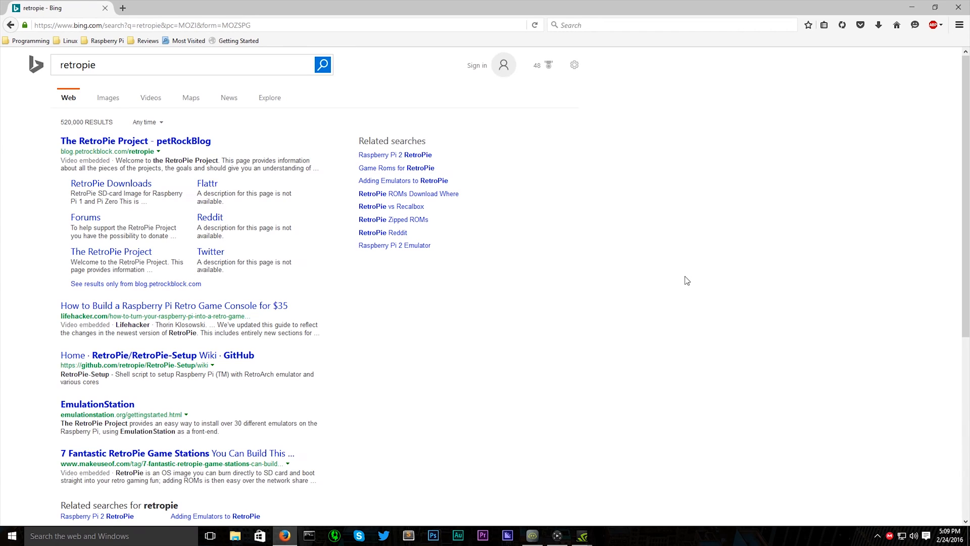
- Go from petRockBlog's RetroPie Downloads to the Raspberry Pi 2 Standard image and its GitHub guide
left_click(86, 217)
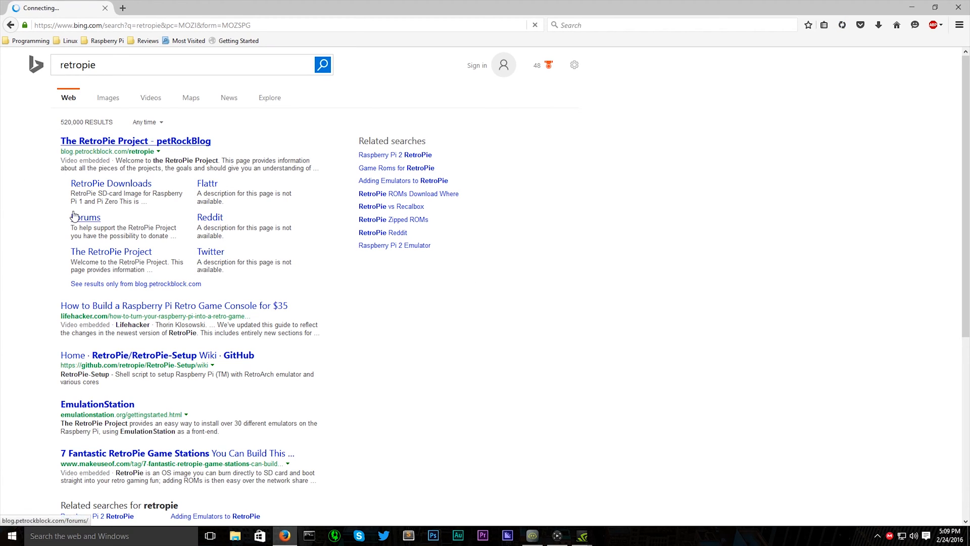
left_click(135, 141)
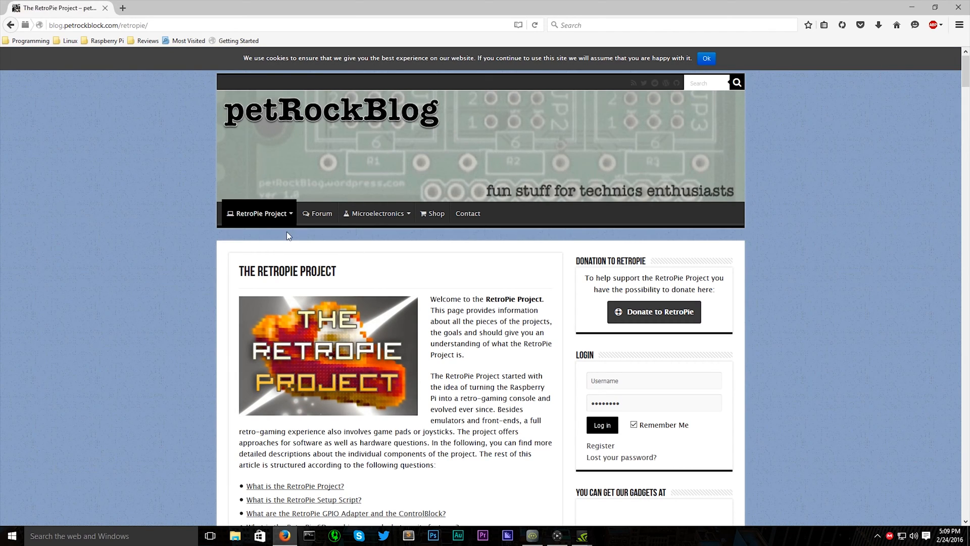
left_click(259, 213)
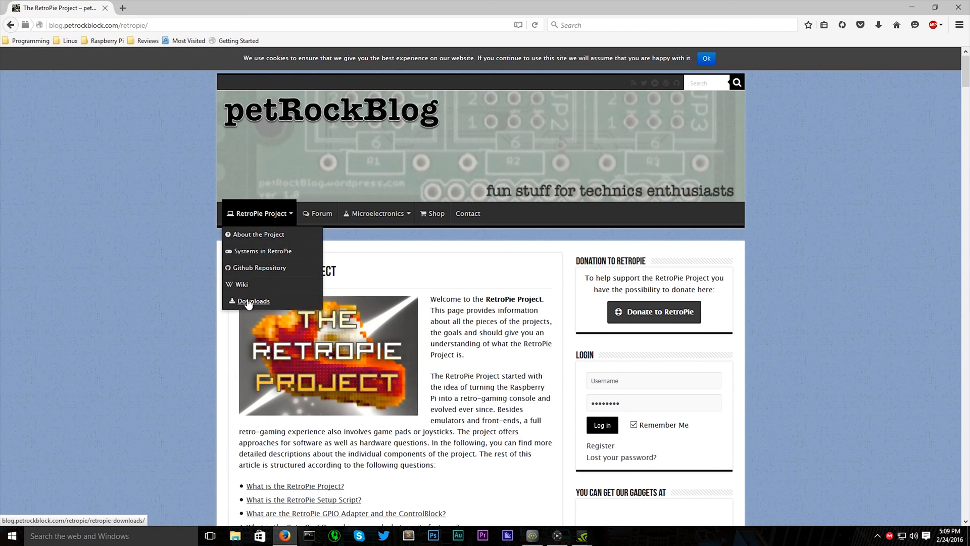
left_click(252, 301)
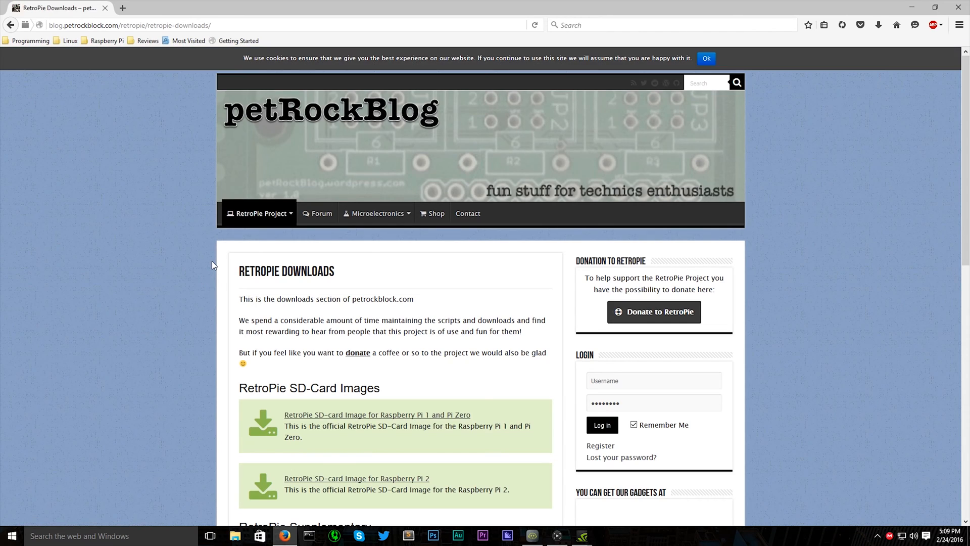
scroll("down", 3)
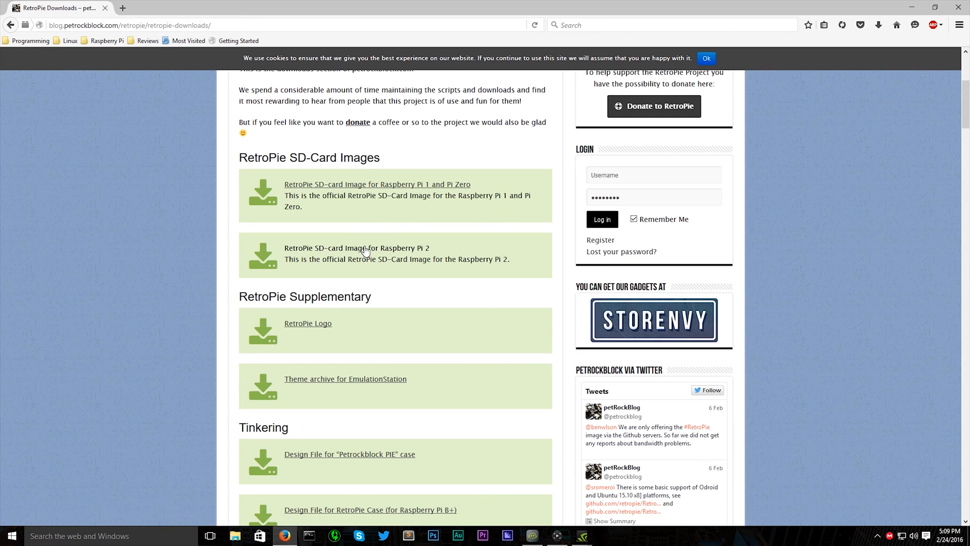
mouse_move(395, 255)
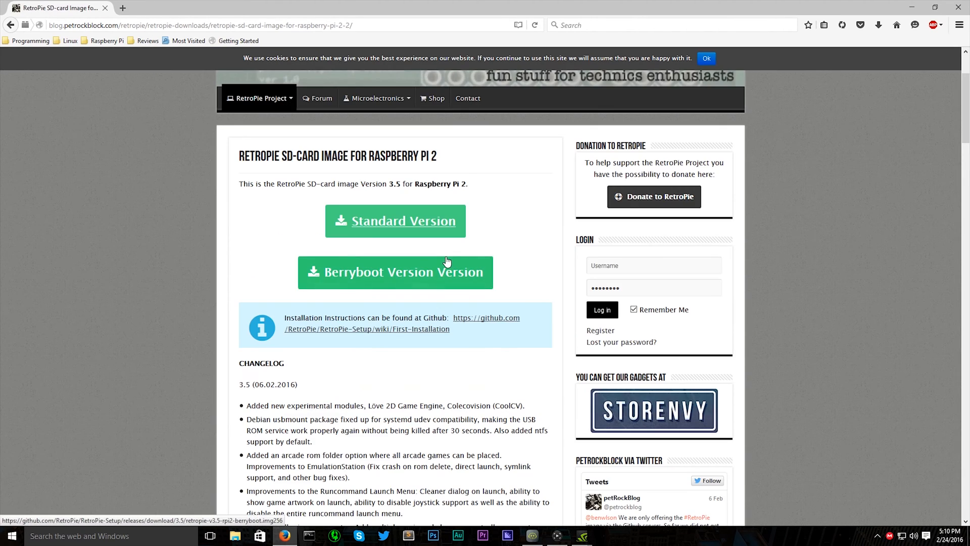
mouse_move(383, 226)
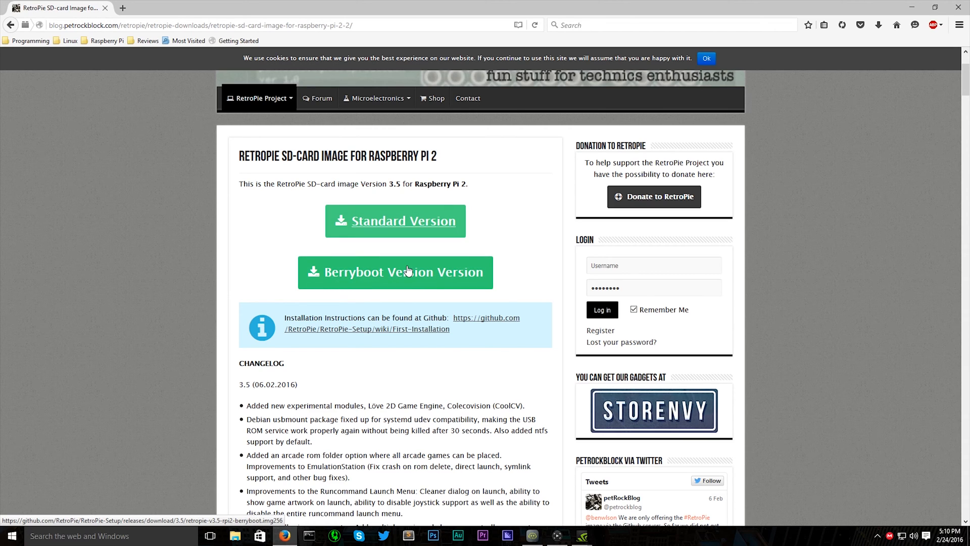
mouse_move(395, 221)
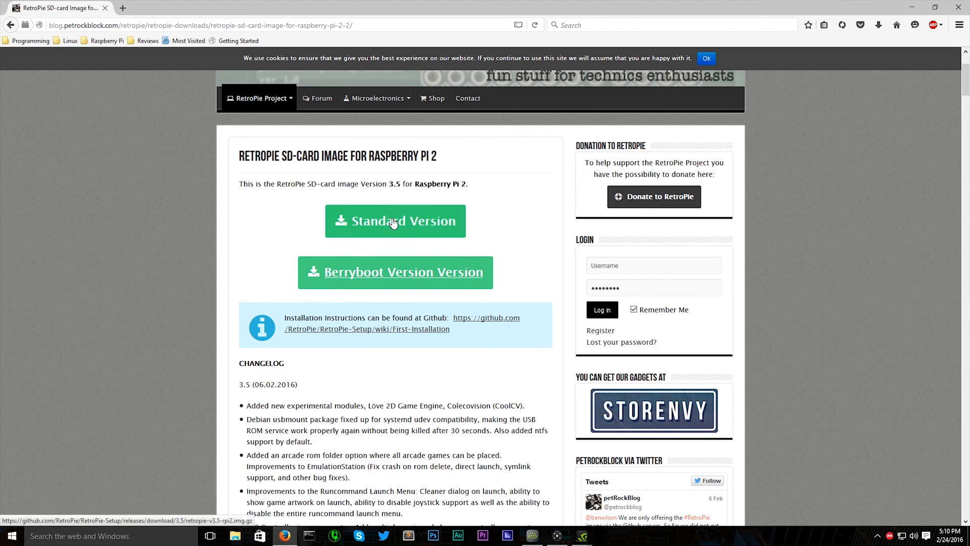
left_click(394, 221)
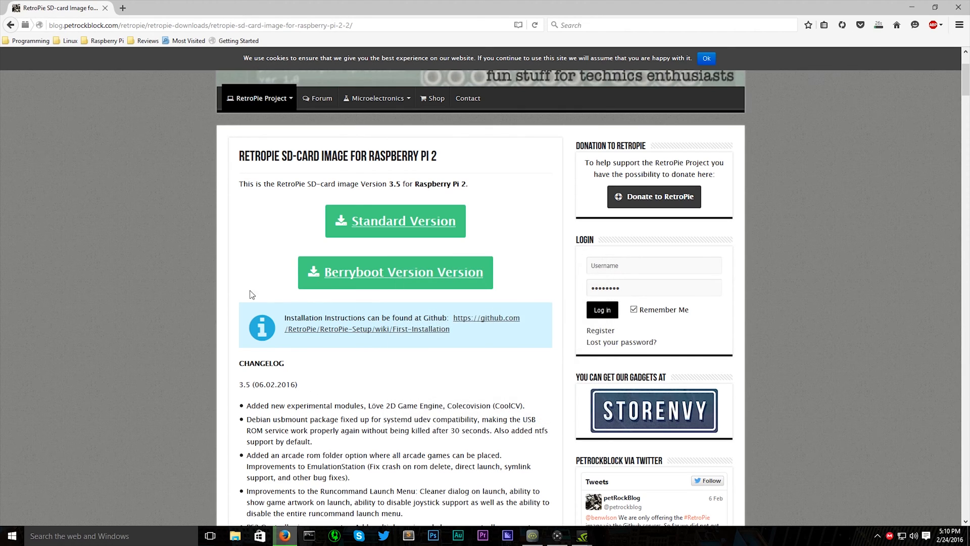
left_click(366, 328)
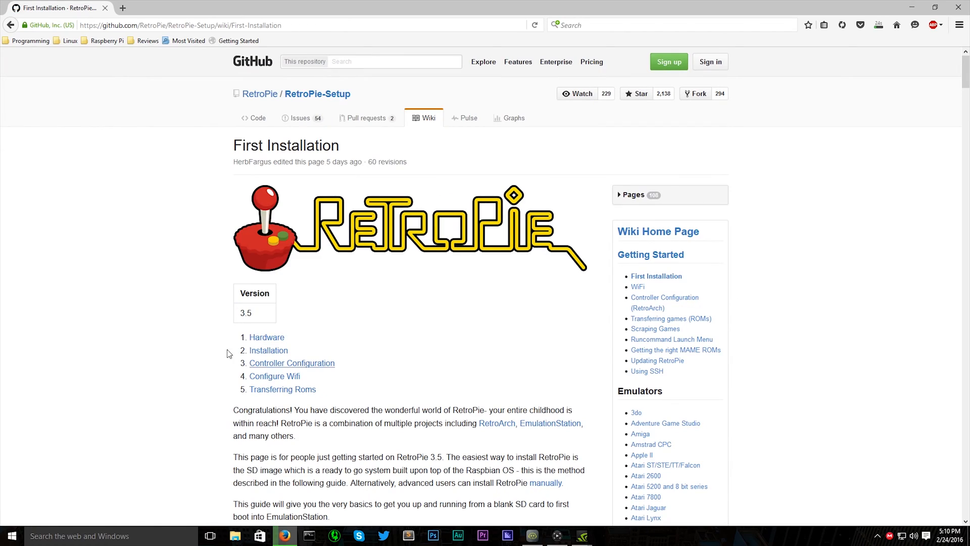
- Scroll the guide to 'Install RetroPie Image on SD Card' and launch Win32 Disk Imager
scroll("down", 3)
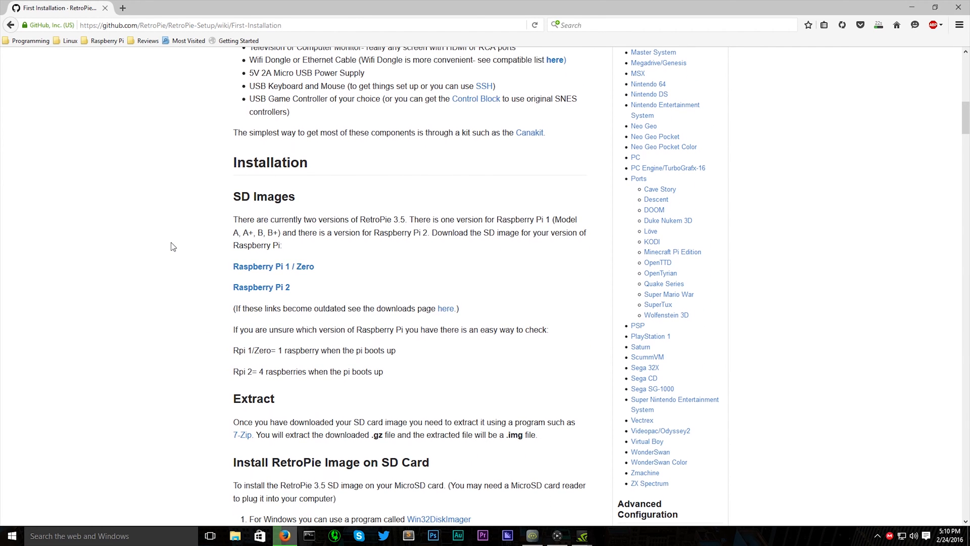
scroll("down", 3)
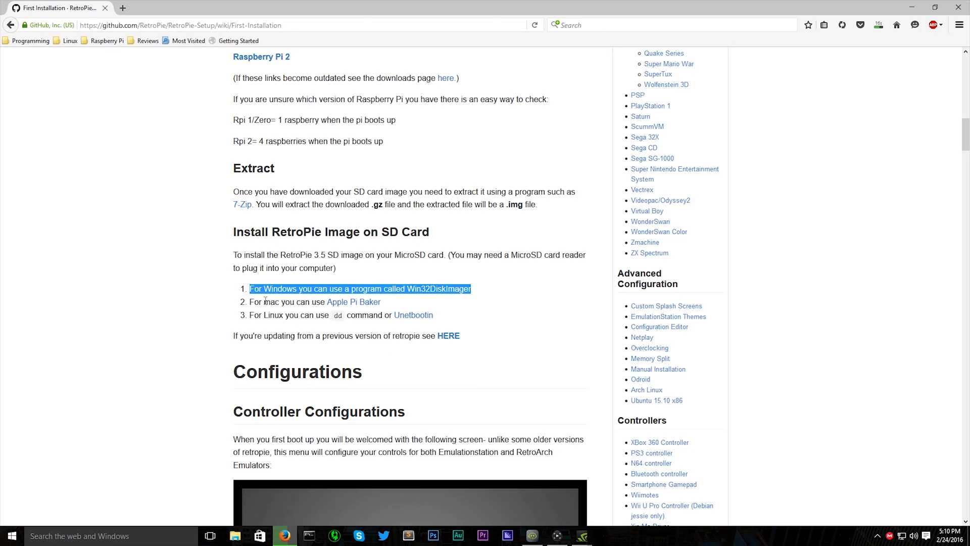
left_click(430, 289)
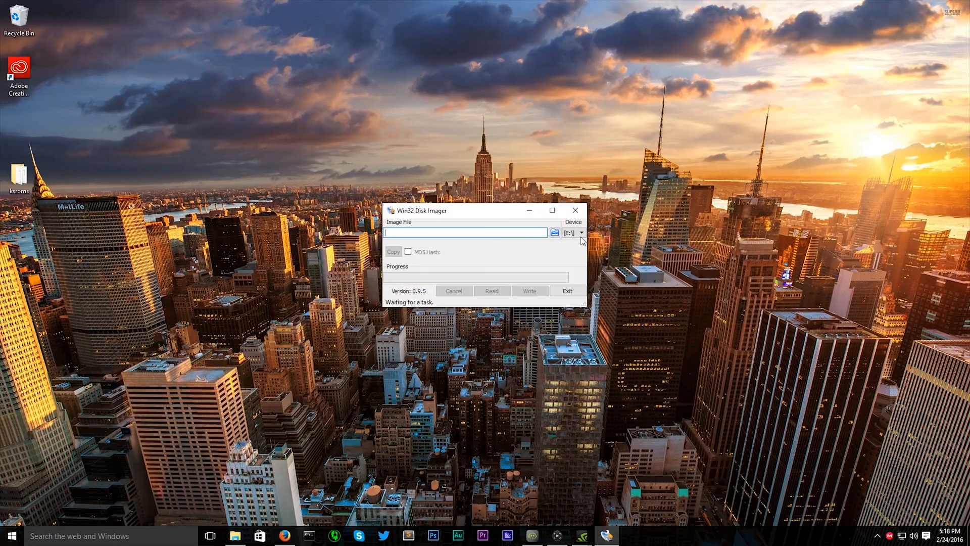
- Write the retropie-3.5-rpi2 image to the E: card, confirm overwrite, then exit the imager
left_click(553, 232)
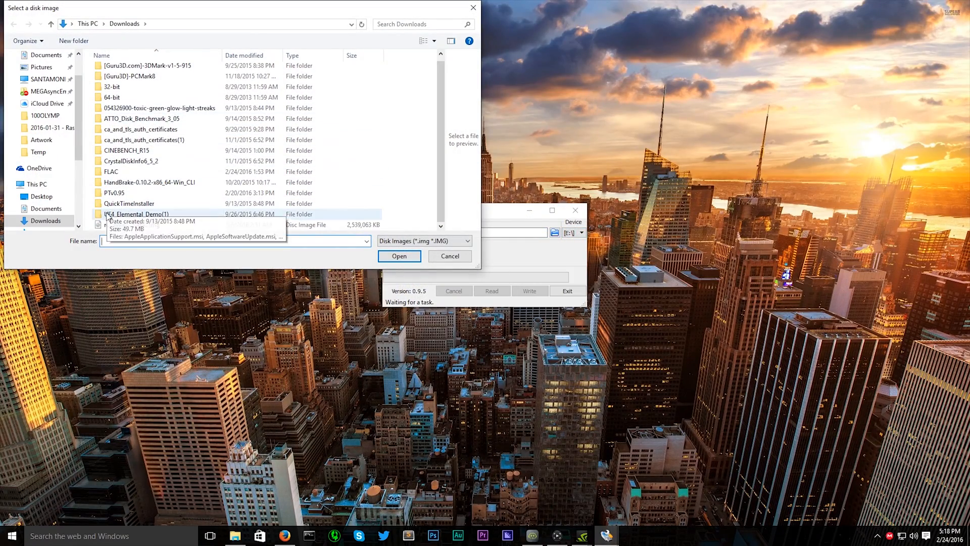
left_click(399, 256)
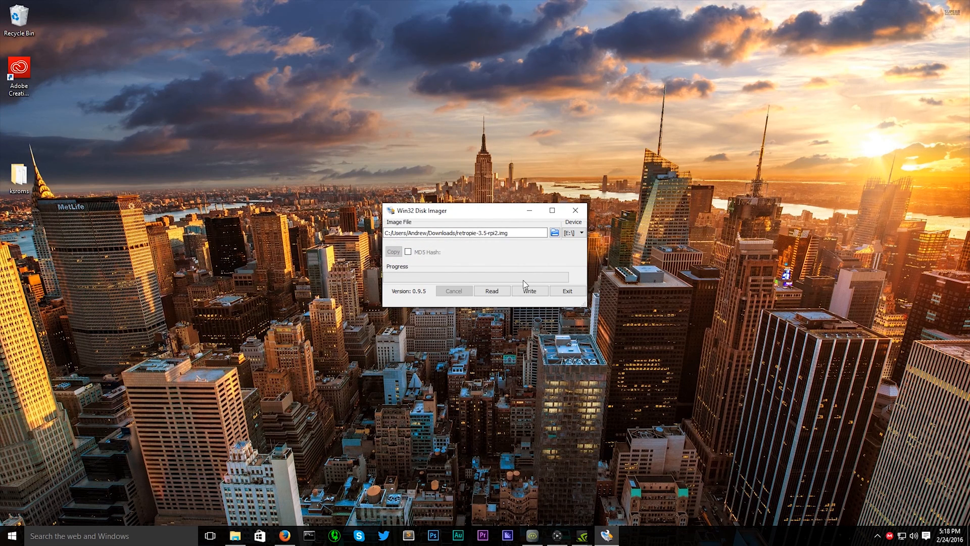
mouse_move(529, 291)
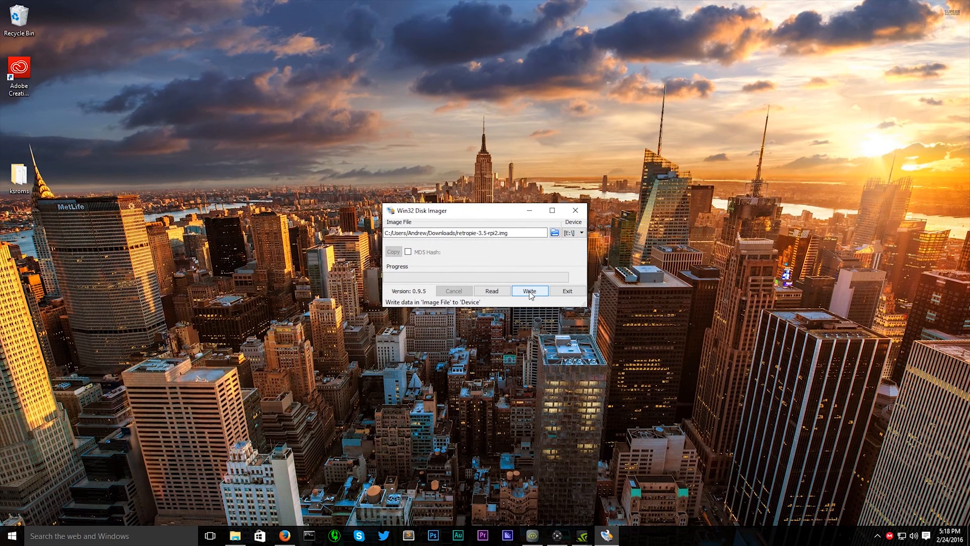
left_click(529, 291)
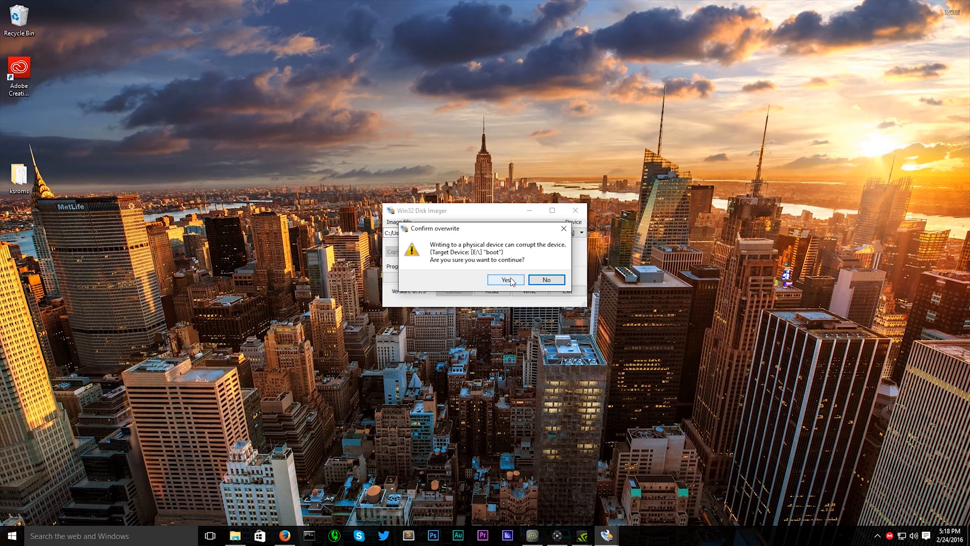
left_click(505, 279)
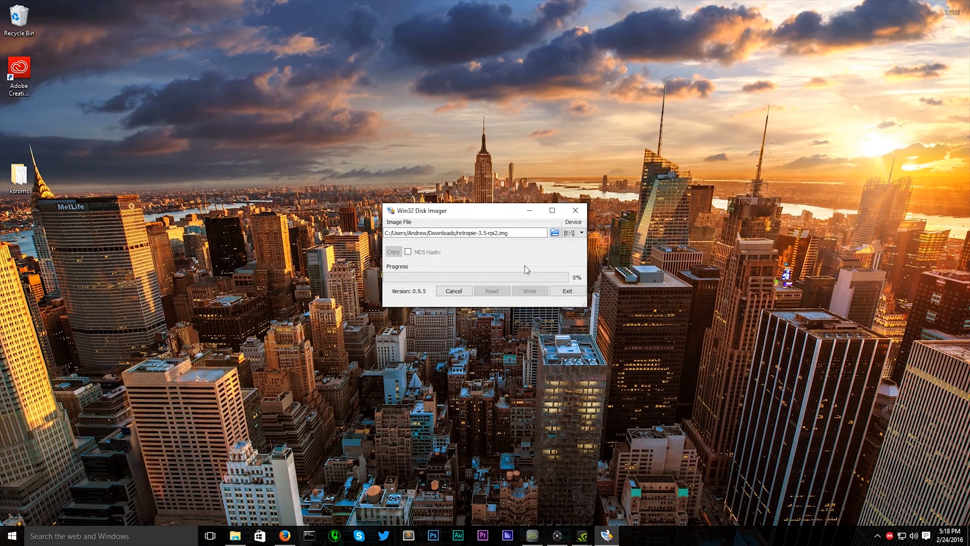
left_click(529, 291)
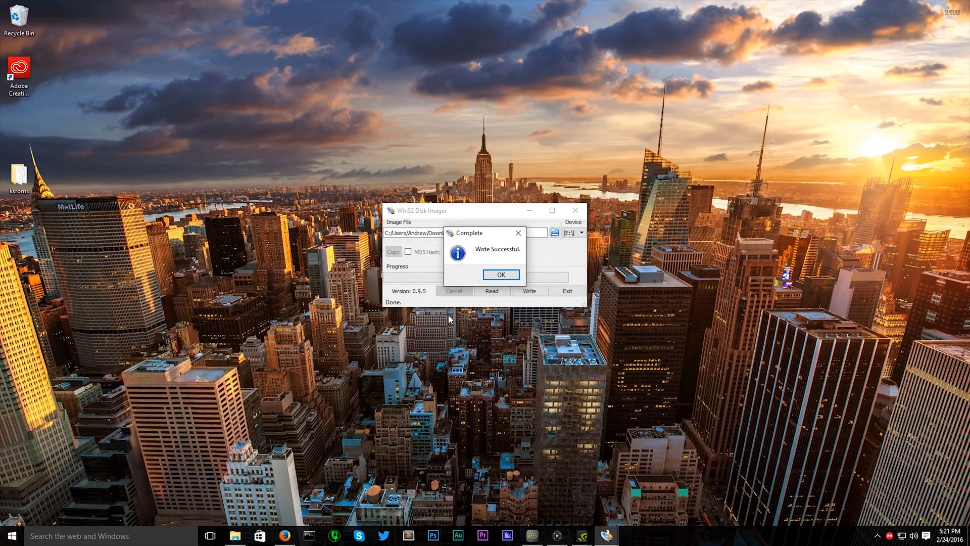
left_click(500, 273)
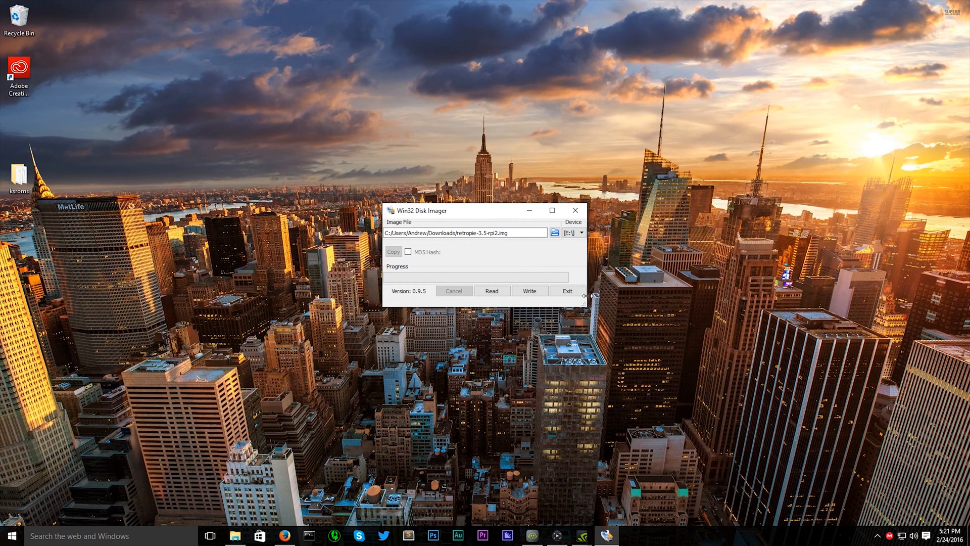
mouse_move(567, 291)
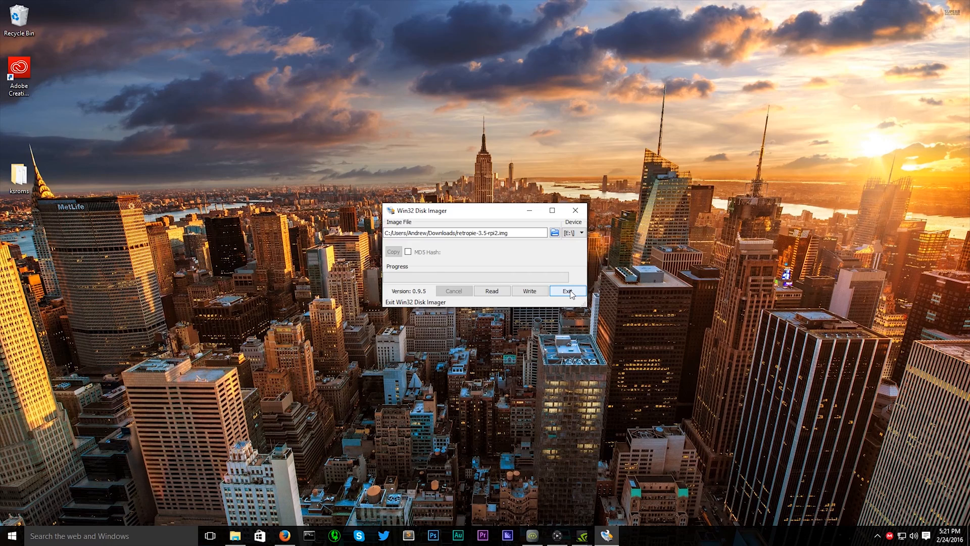
left_click(566, 291)
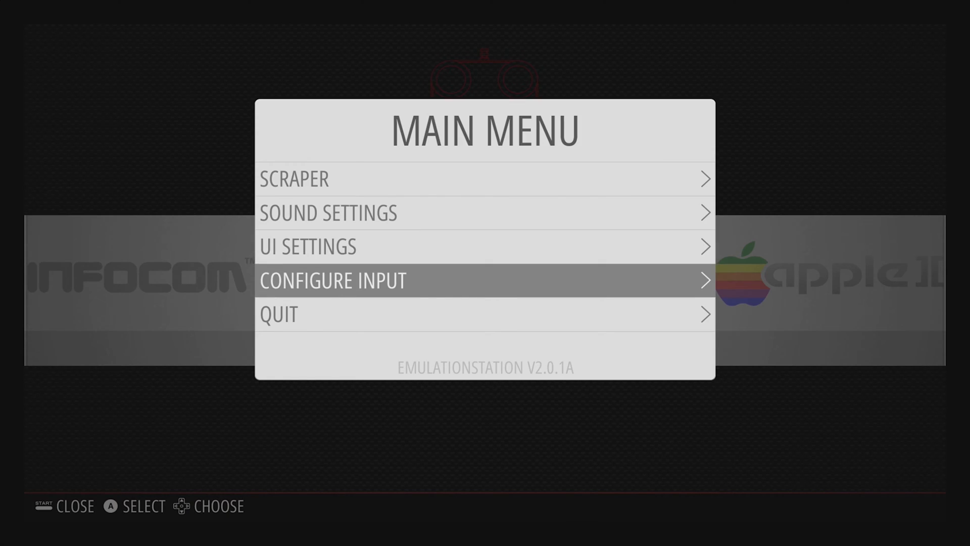
- Map every gamepad 1 button and axis in Configure Input, then continue to the next gamepad
left_click(333, 281)
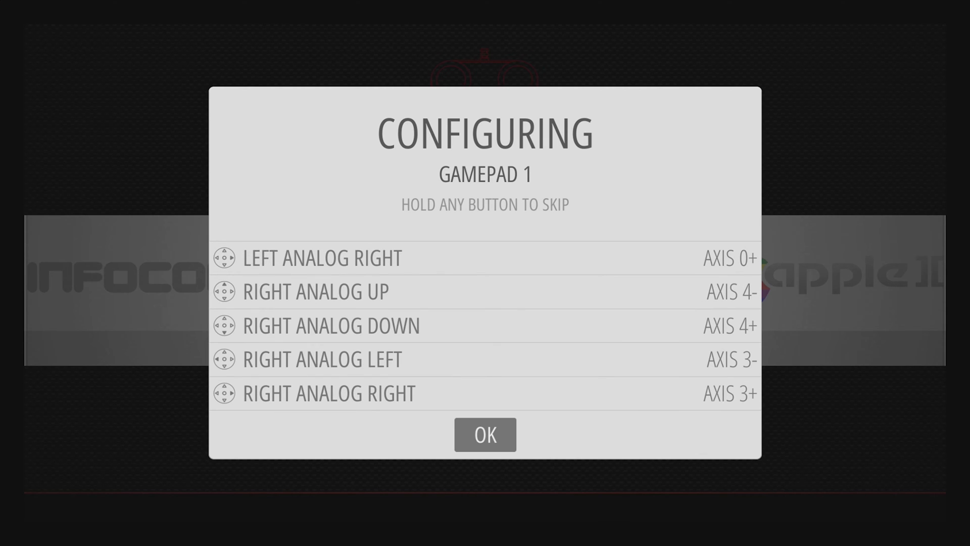
left_click(485, 434)
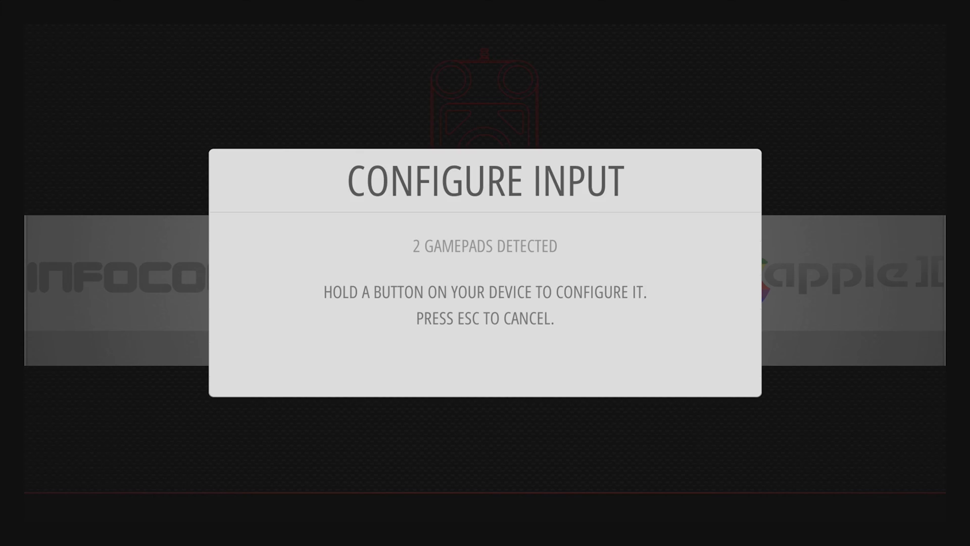
key("Escape")
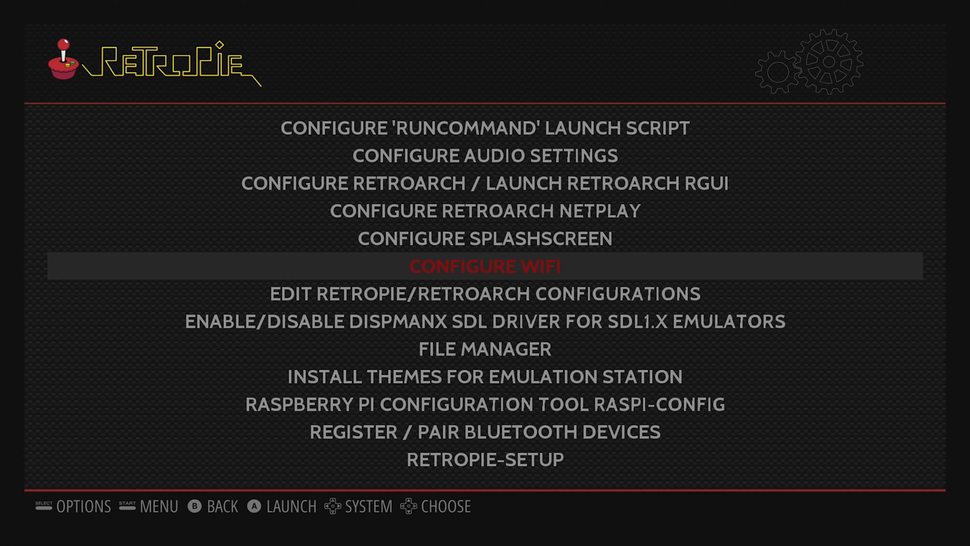
- Scroll the RetroPie entries from launch script settings down to RetroPie-Setup
scroll("down", 3)
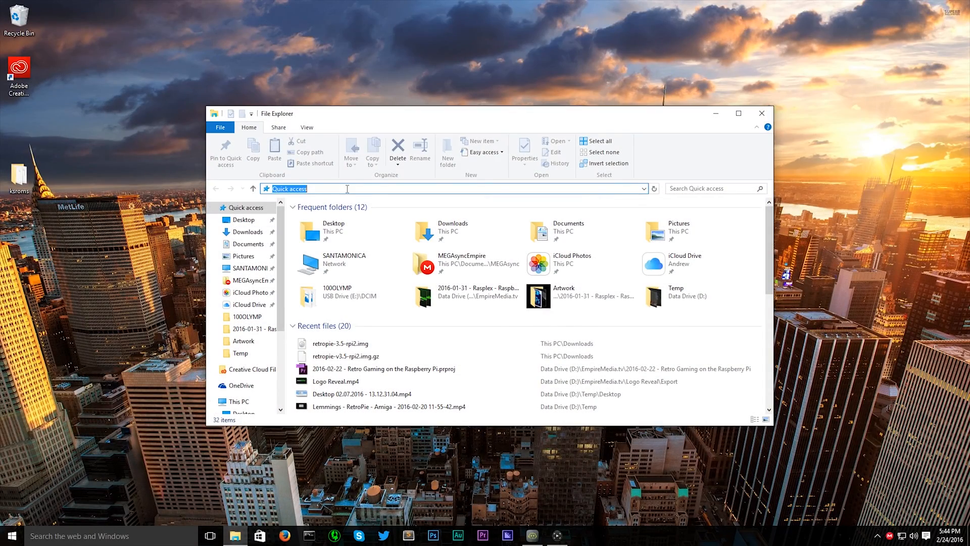
- Open \\192.168.1.8 in File Explorer, enter the roms folder, and move the window right
type("\\\\192")
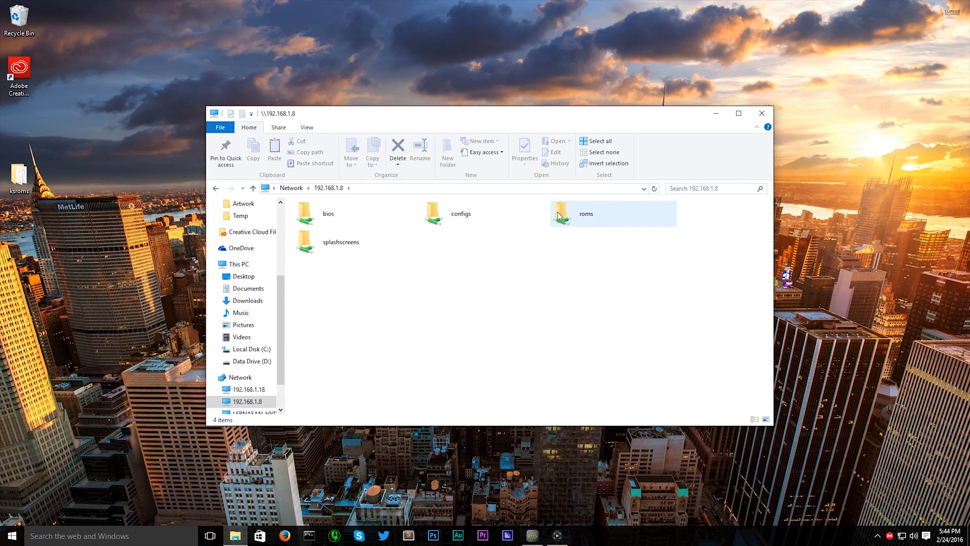
double_click(585, 213)
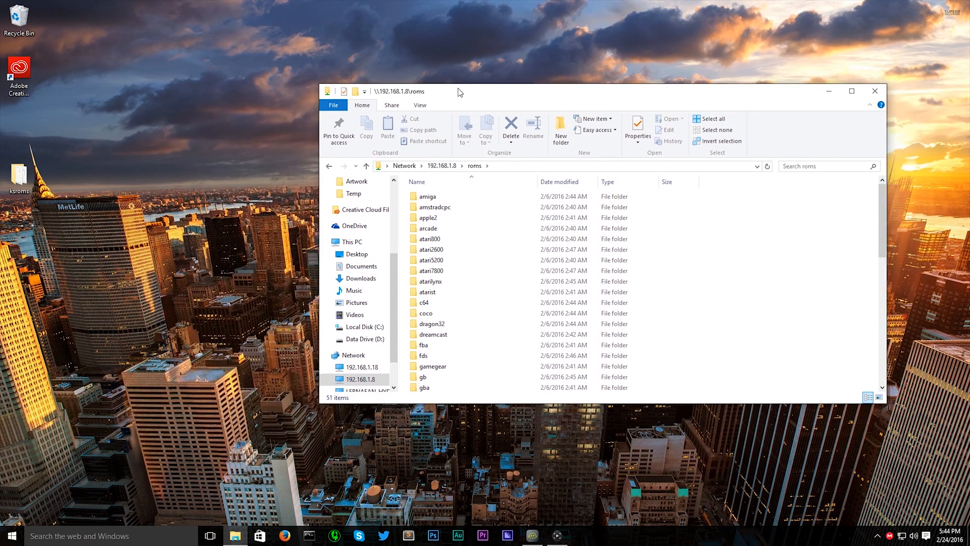
left_click_drag(459, 91, 370, 80)
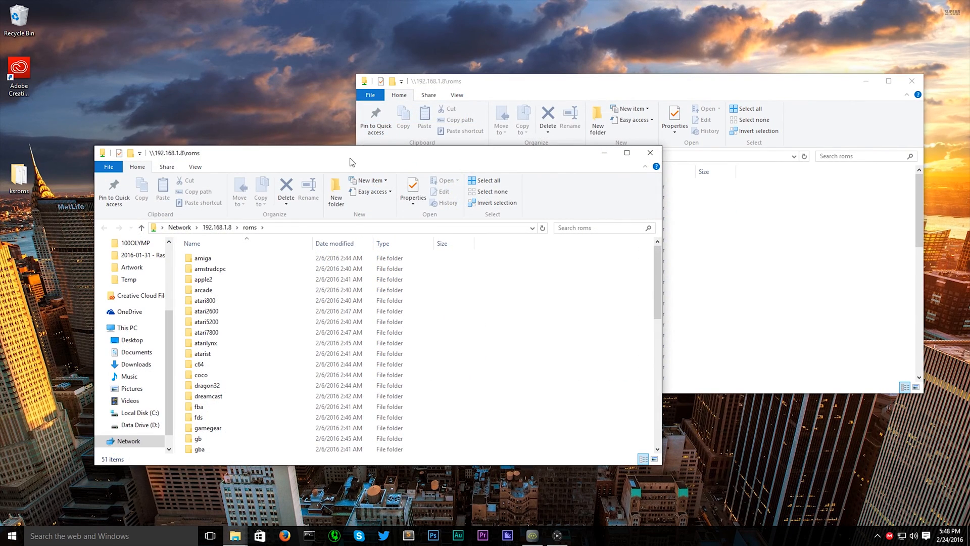
- Move the second window lower left and select the Sonic the Hedgehog ROM in the zip
left_click_drag(350, 152, 322, 168)
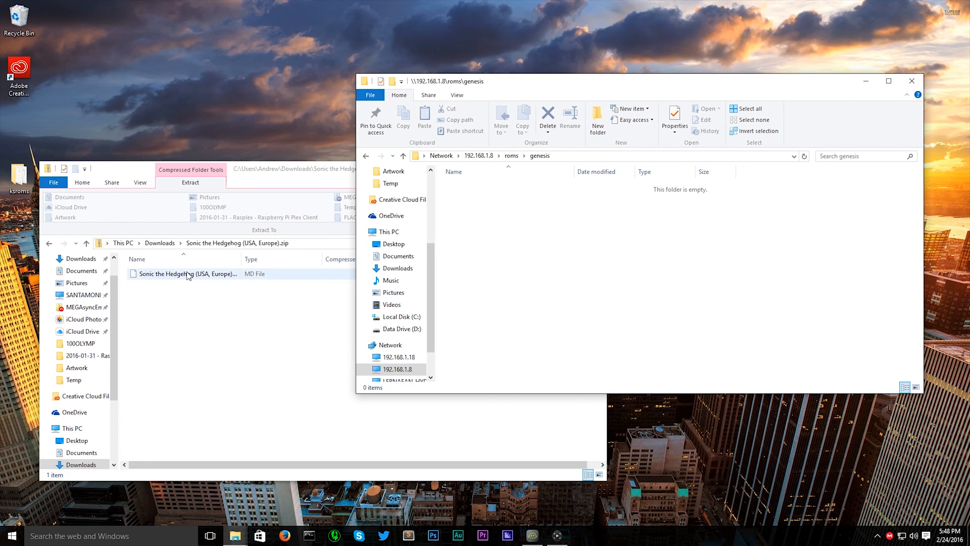
left_click(185, 273)
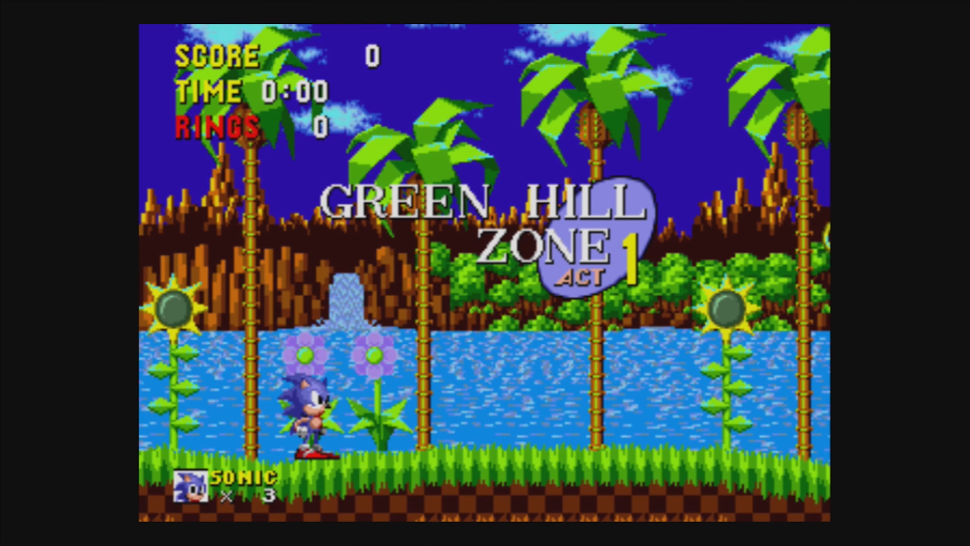
- Make Sonic run right through Green Hill Zone Act 1
key("Right")
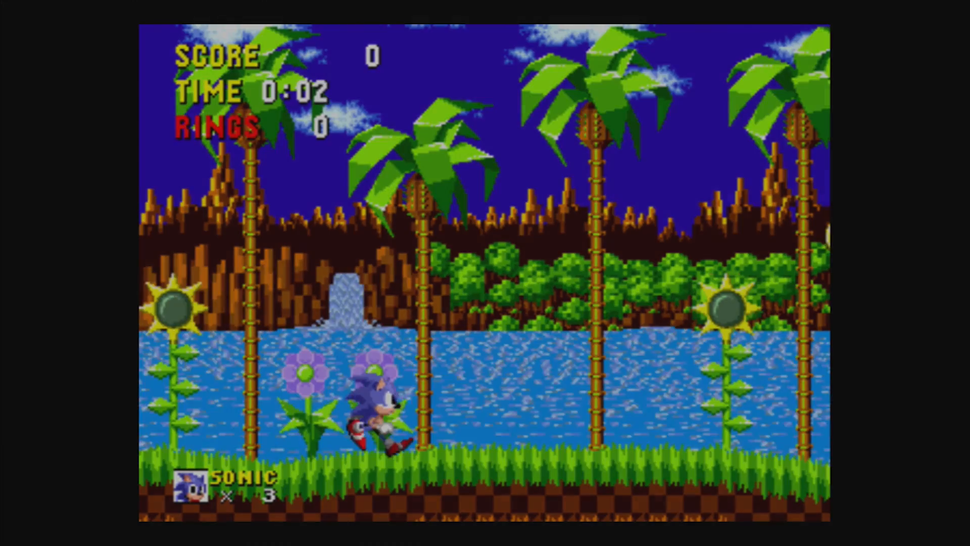